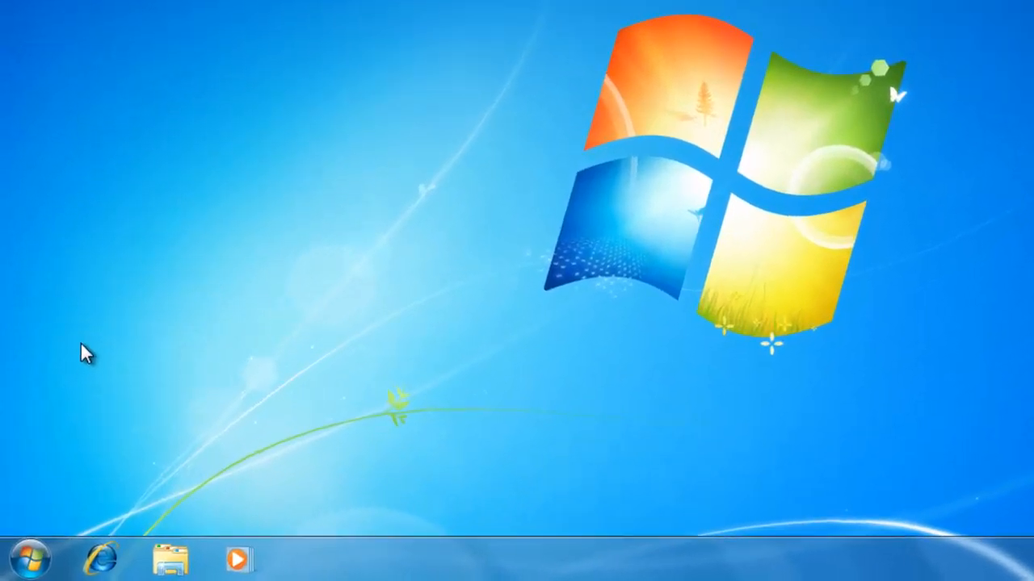
# Step: Show the Windows Explorer jump list with frequent Documents, Pictures, Music and Videos
pyautogui.rightClick(170, 559)
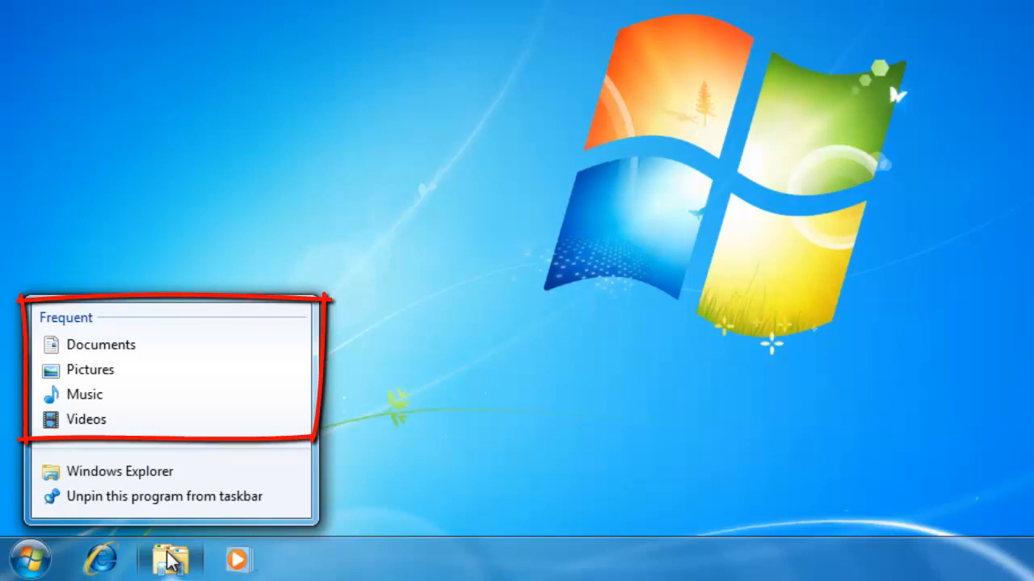
pyautogui.moveTo(101, 345)
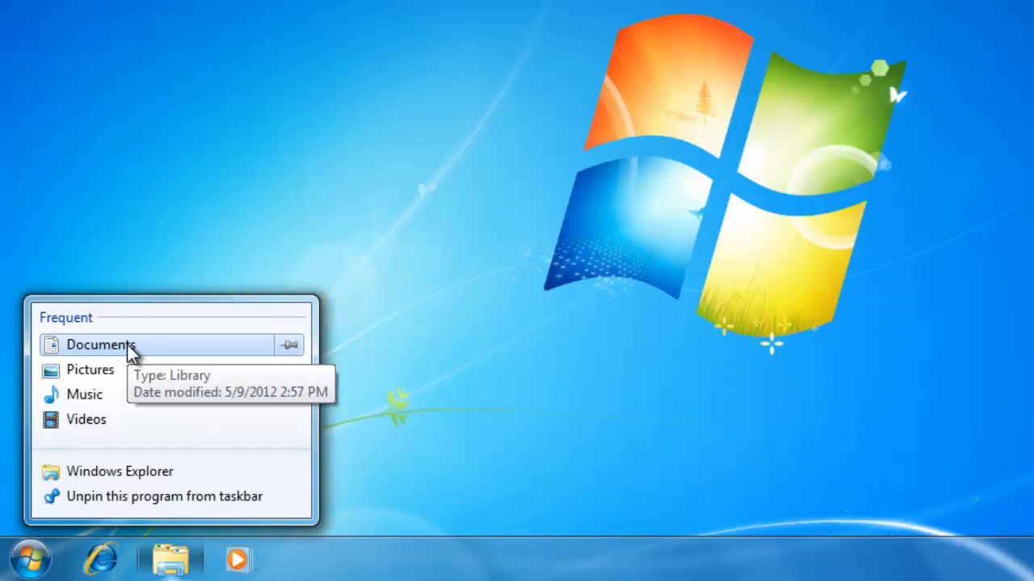
pyautogui.moveTo(100, 557)
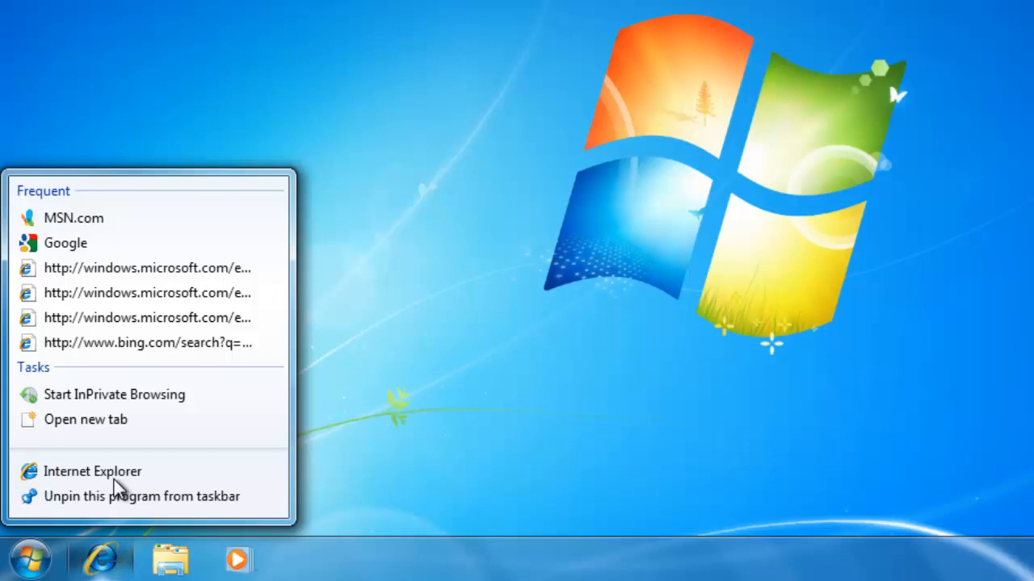
pyautogui.moveTo(146, 268)
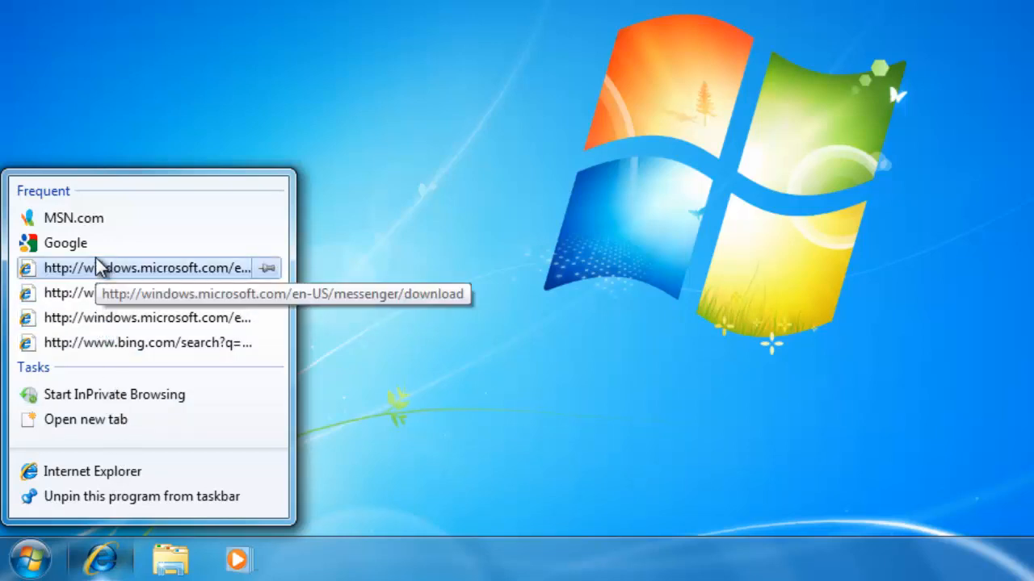
pyautogui.moveTo(97, 251)
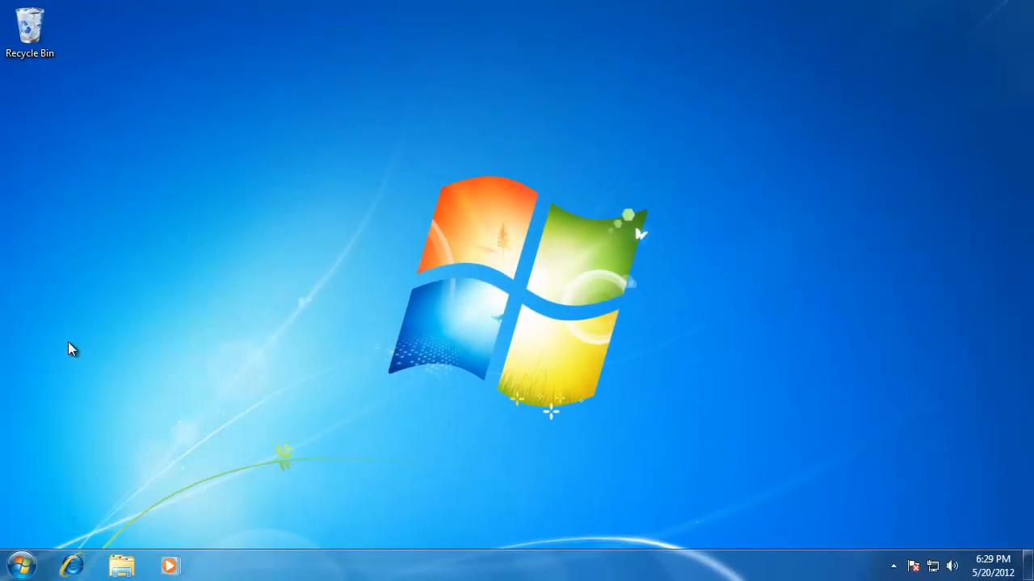
pyautogui.click(71, 565)
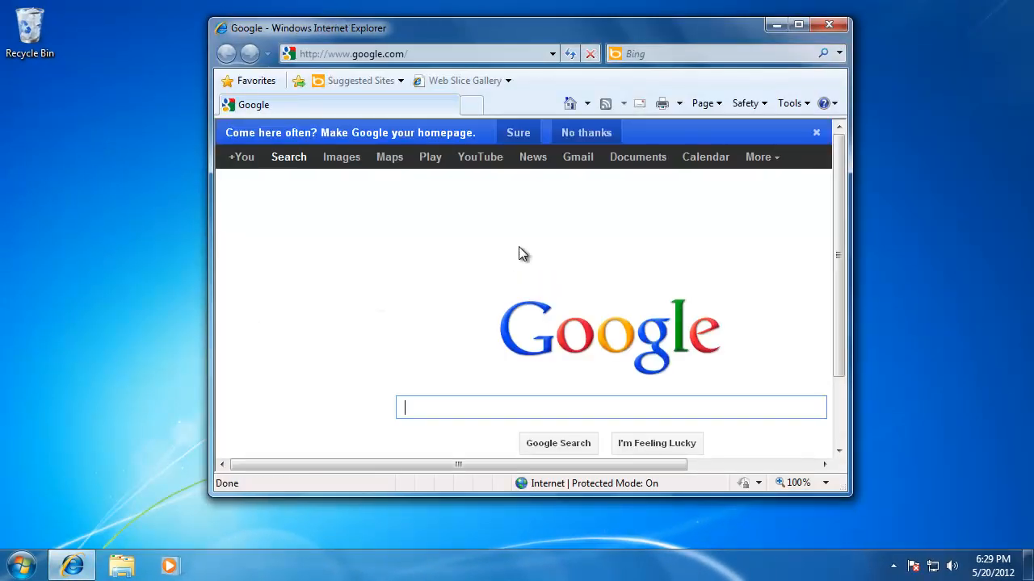
pyautogui.click(829, 26)
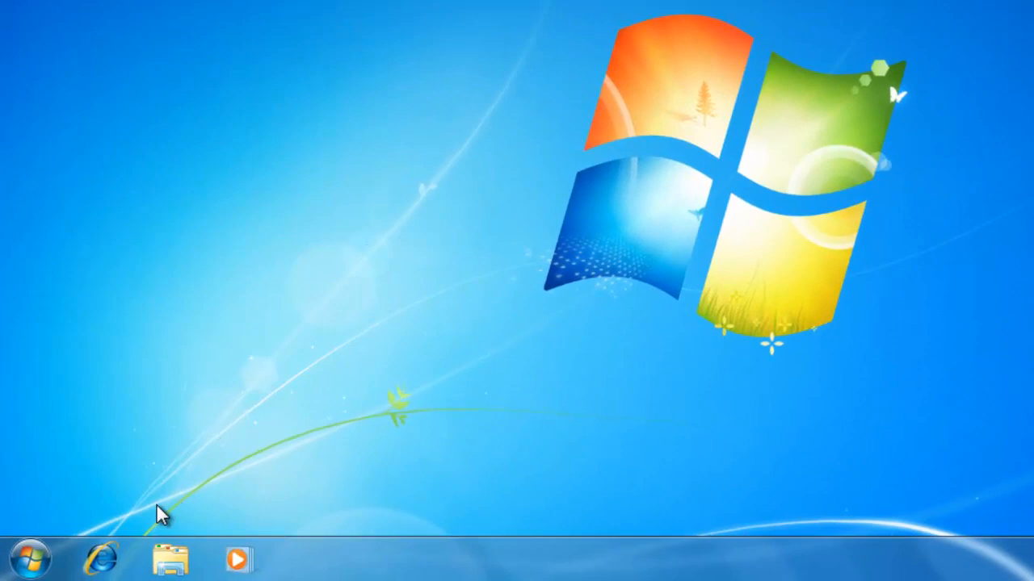
pyautogui.rightClick(100, 559)
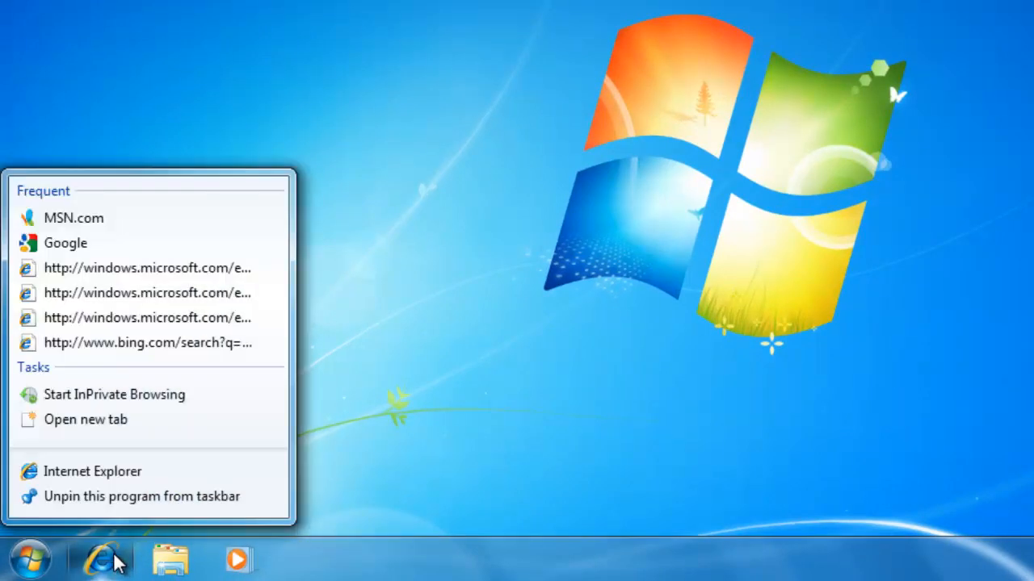
pyautogui.moveTo(170, 243)
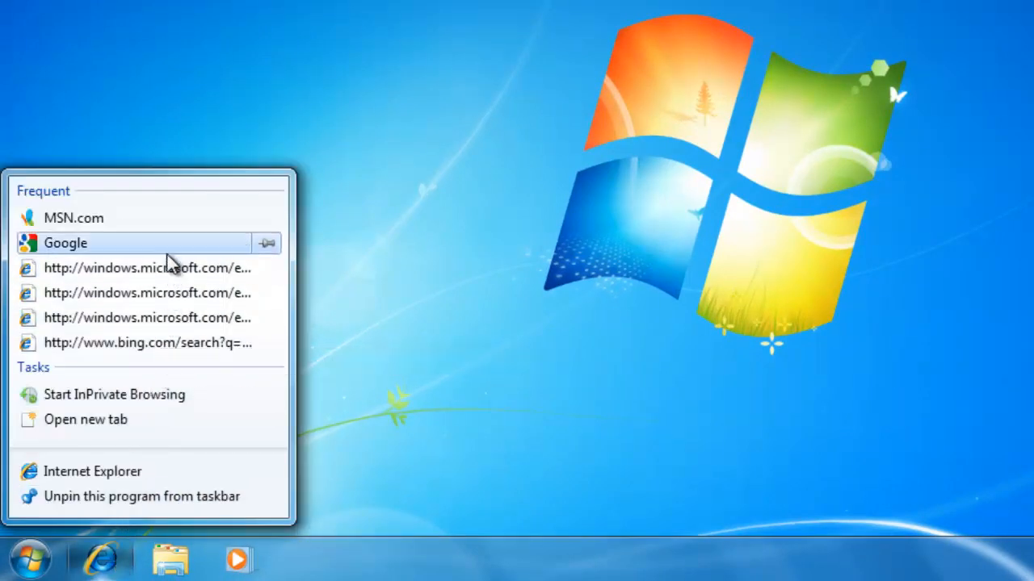
pyautogui.moveTo(171, 234)
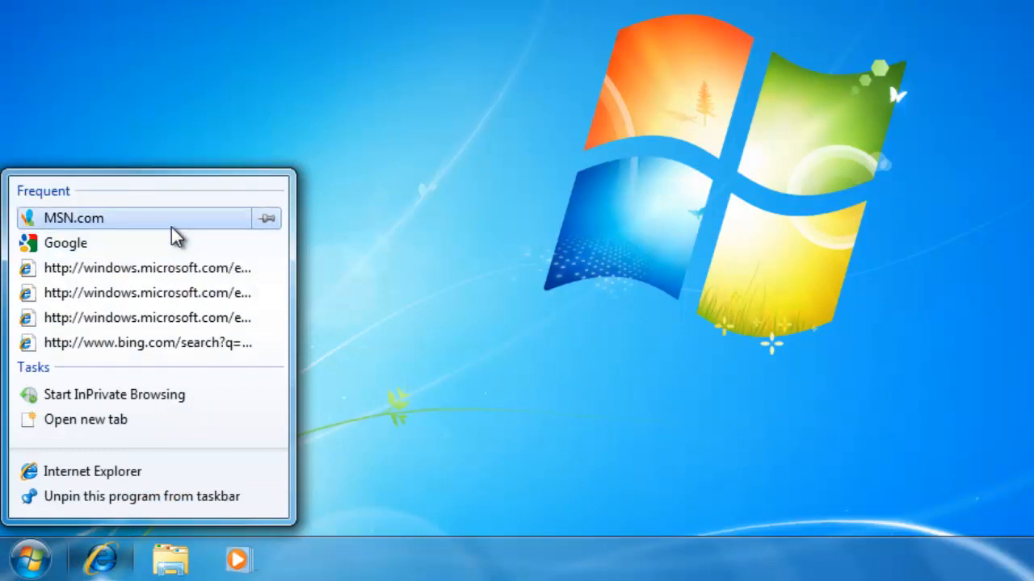
pyautogui.click(266, 218)
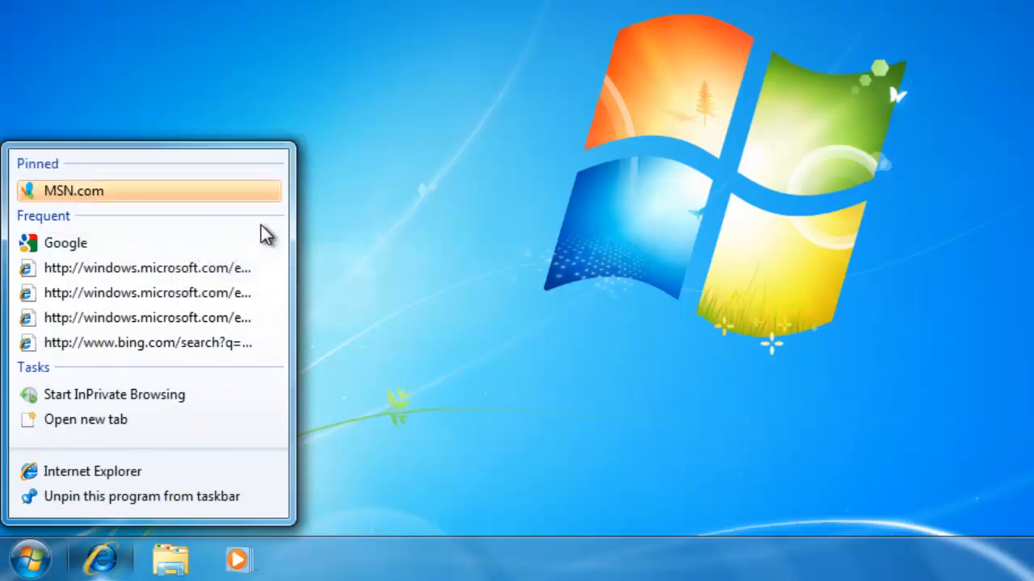
pyautogui.moveTo(257, 239)
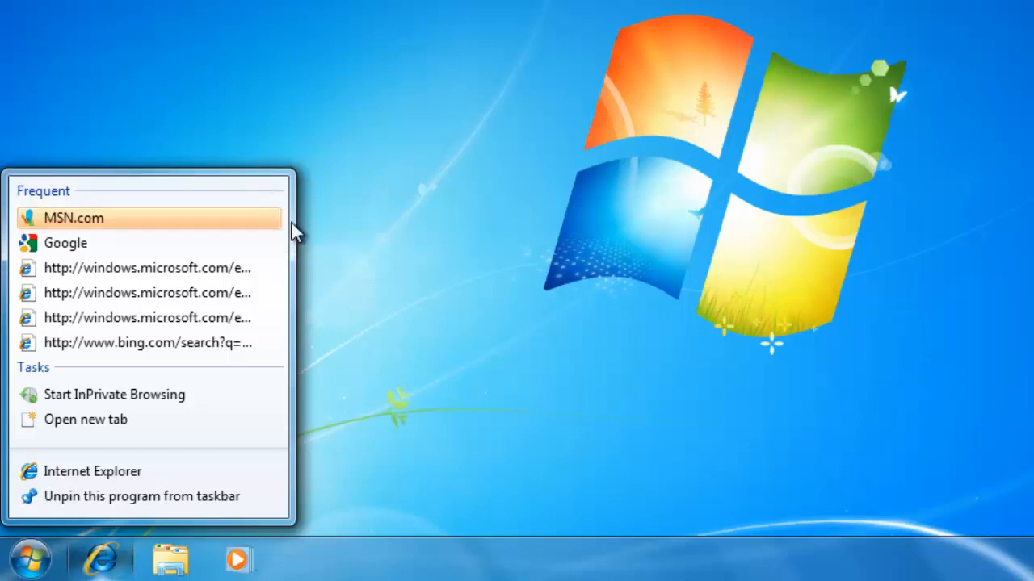
pyautogui.click(315, 262)
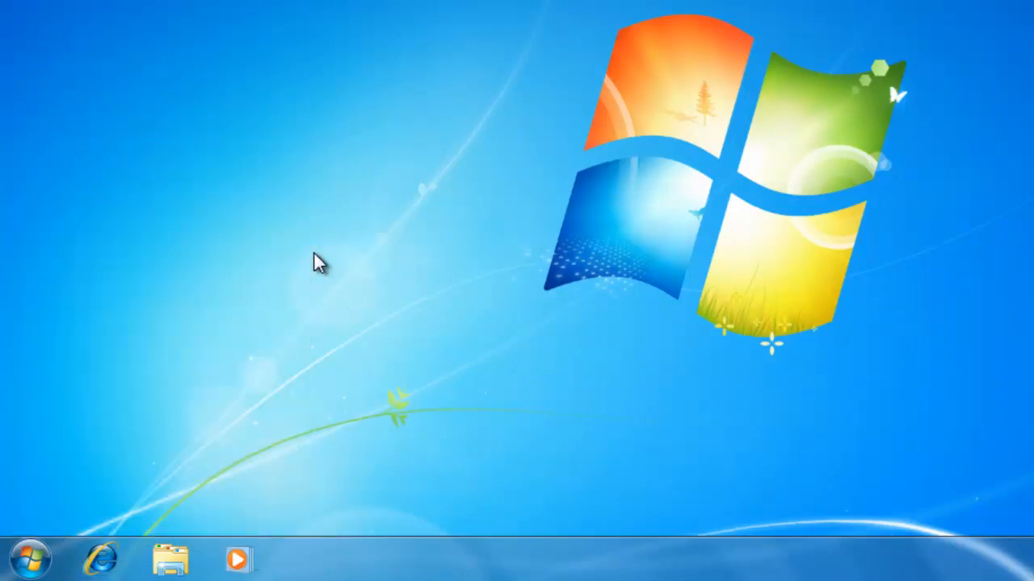
pyautogui.moveTo(310, 275)
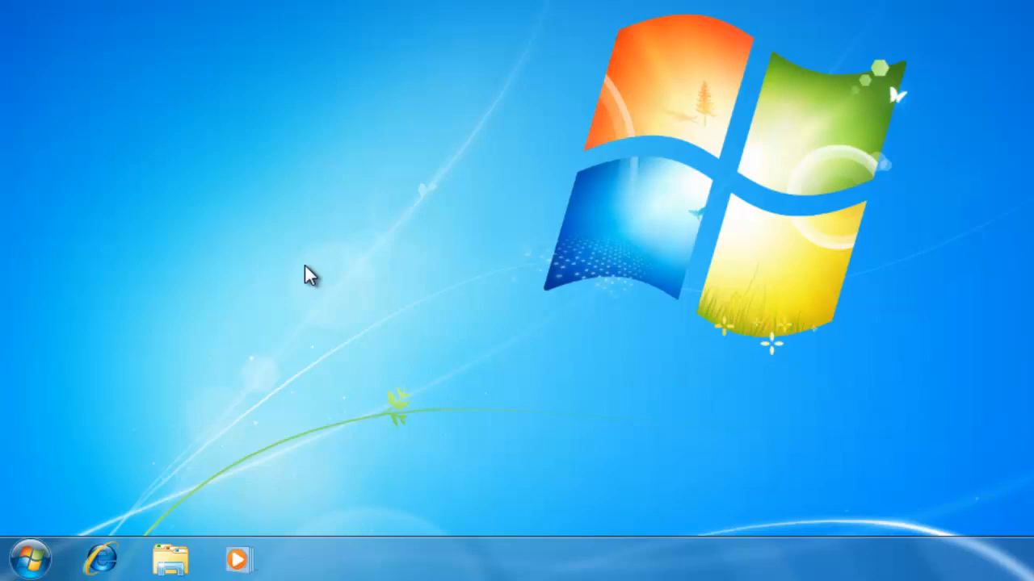
# Step: Show WordPad's recent documents (History Final, English Report, Cover Letter, Resume) from the Start menu
pyautogui.click(33, 559)
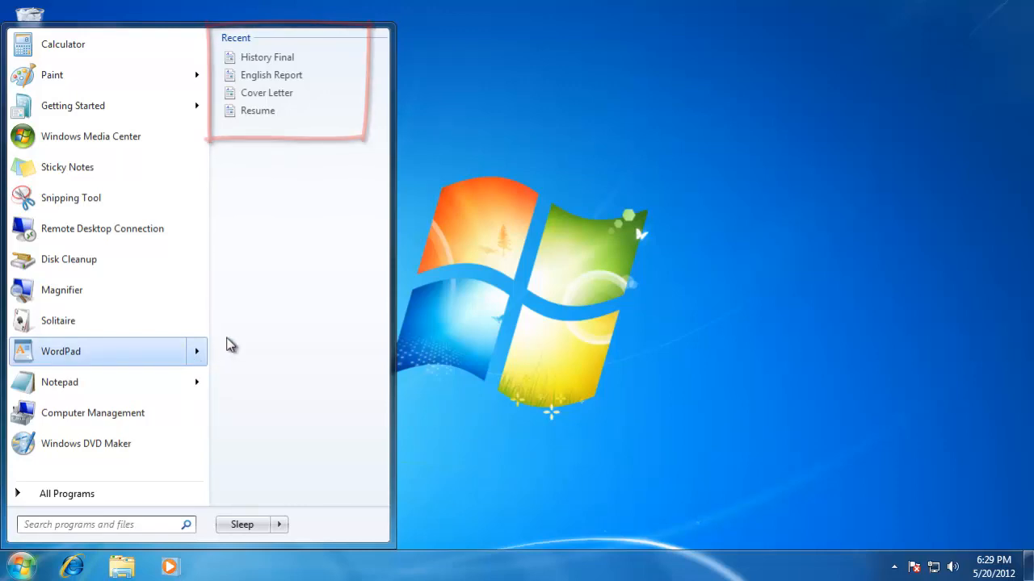
pyautogui.moveTo(271, 155)
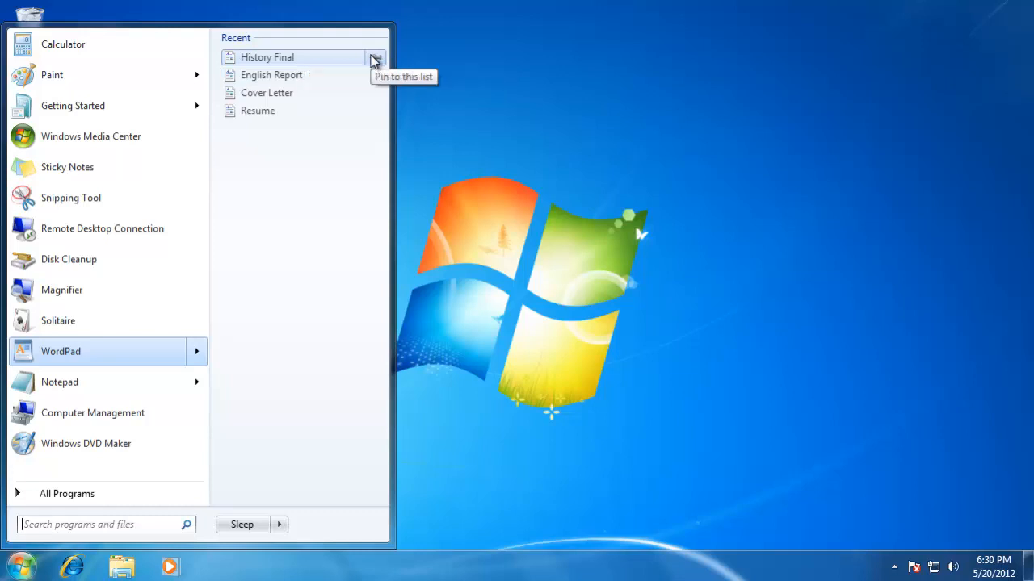
# Step: Pin the History Final document to WordPad's jump list in the Start menu
pyautogui.click(375, 58)
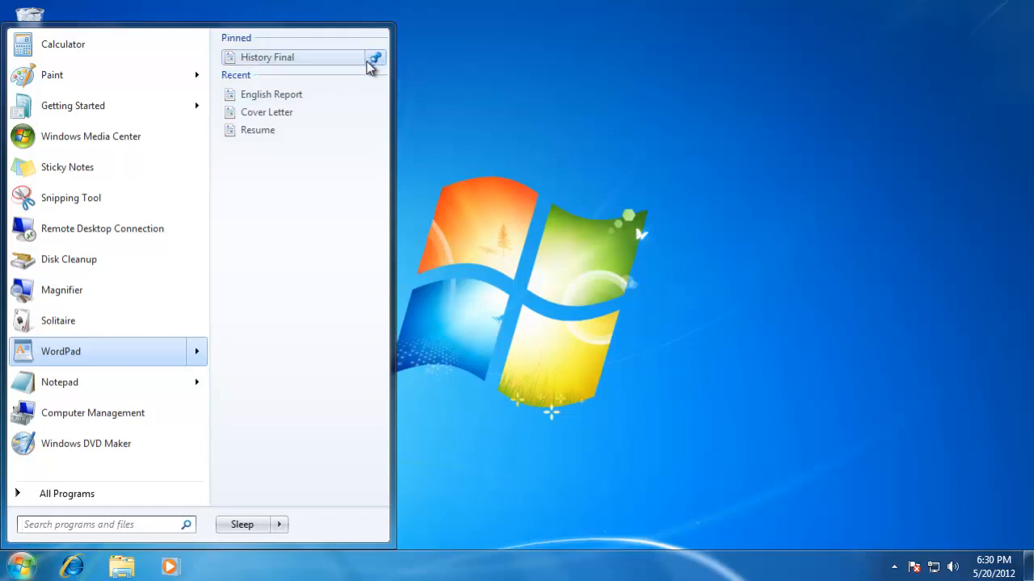